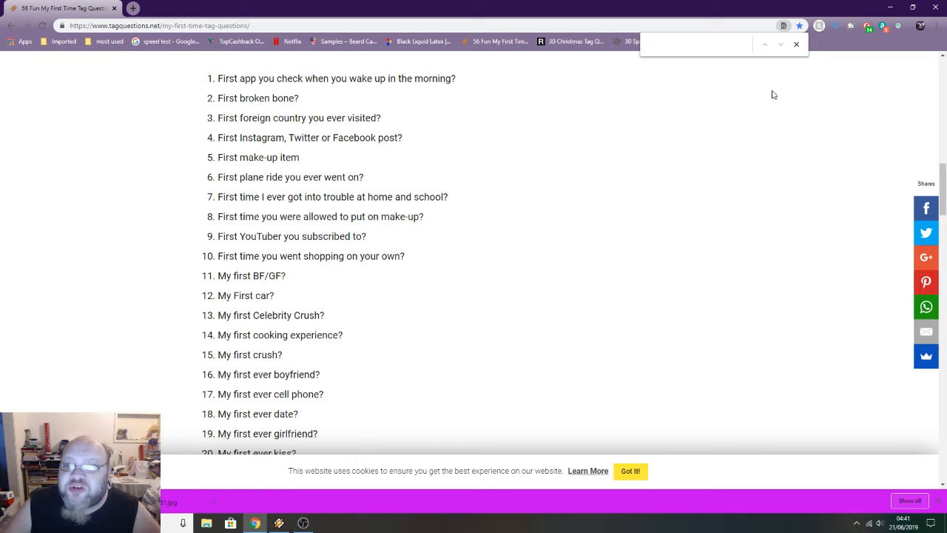
Close the empty find-in-page bar, leaving the numbered first-time questions list visible
click(796, 45)
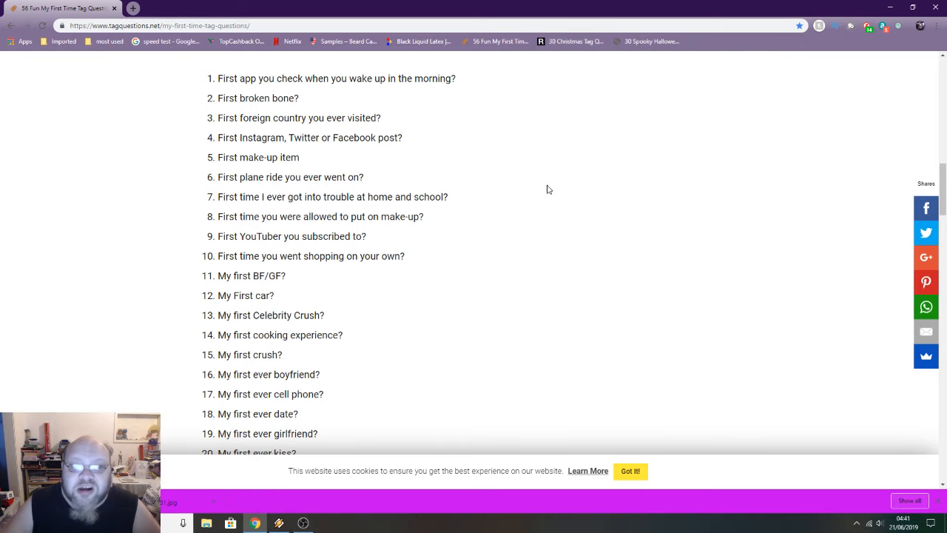
mouse_move(501, 252)
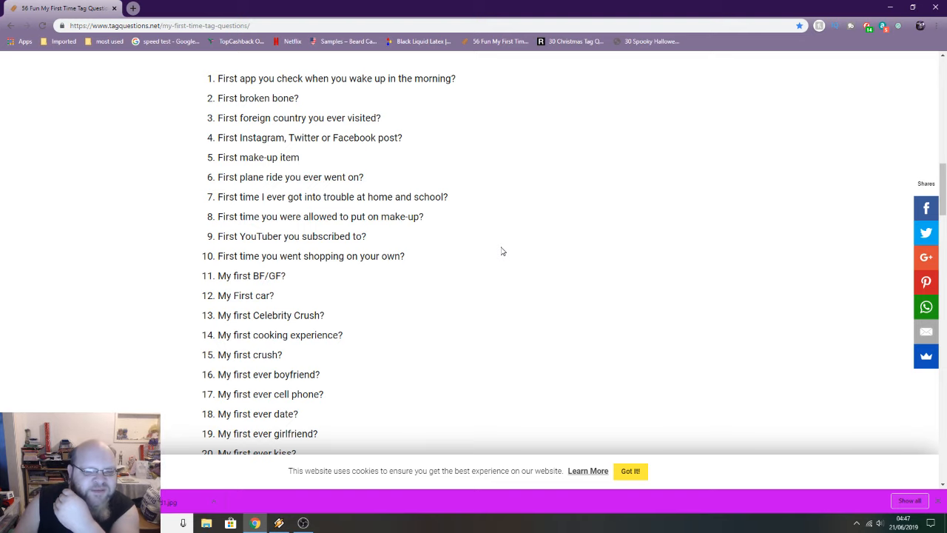
scroll(down, 3)
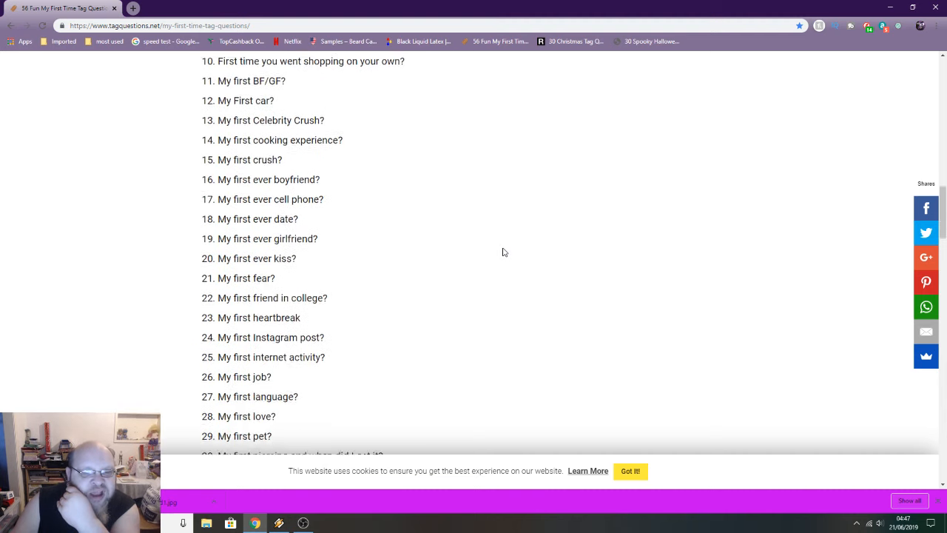
scroll(down, 3)
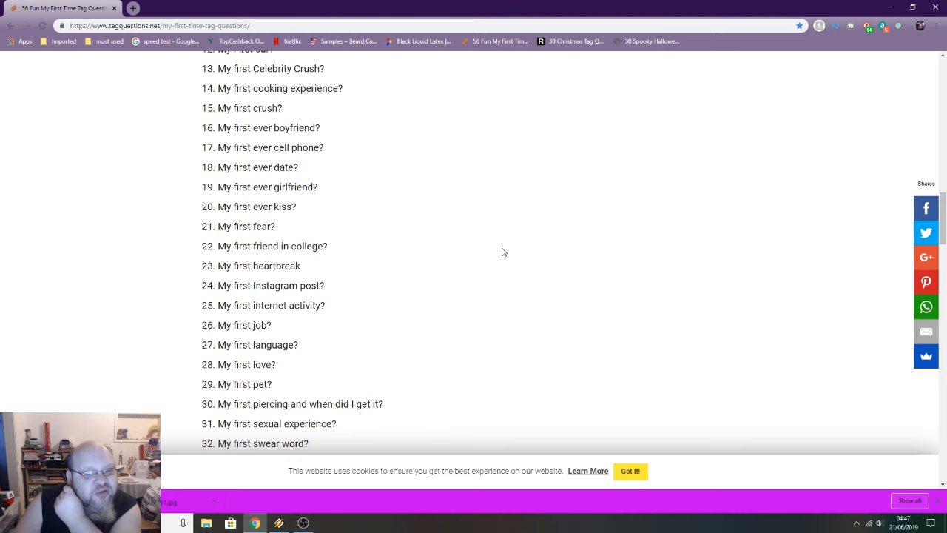
scroll(up, 3)
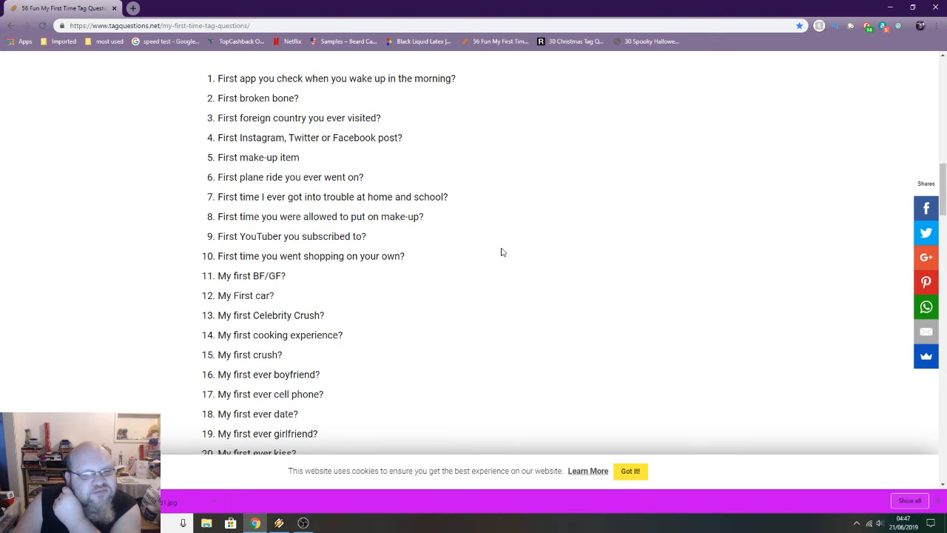
scroll(down, 3)
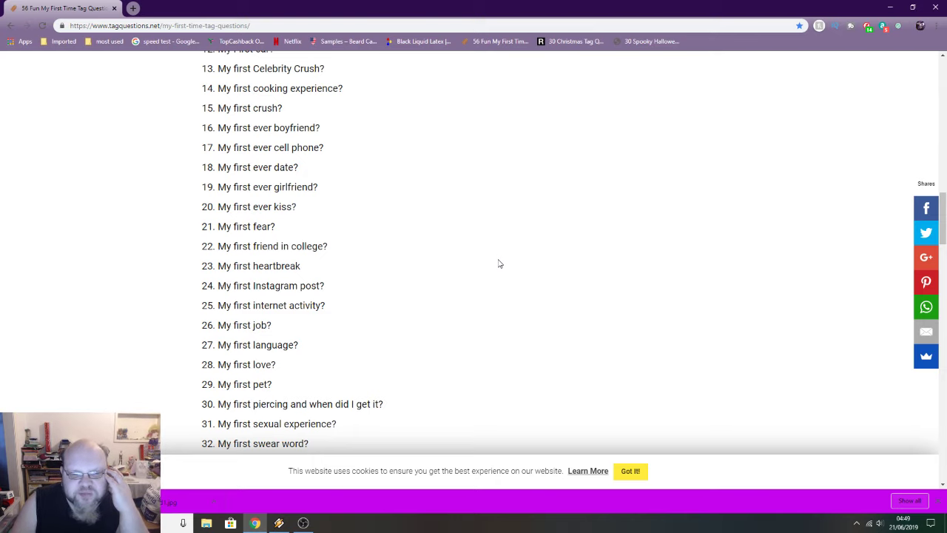
mouse_move(498, 265)
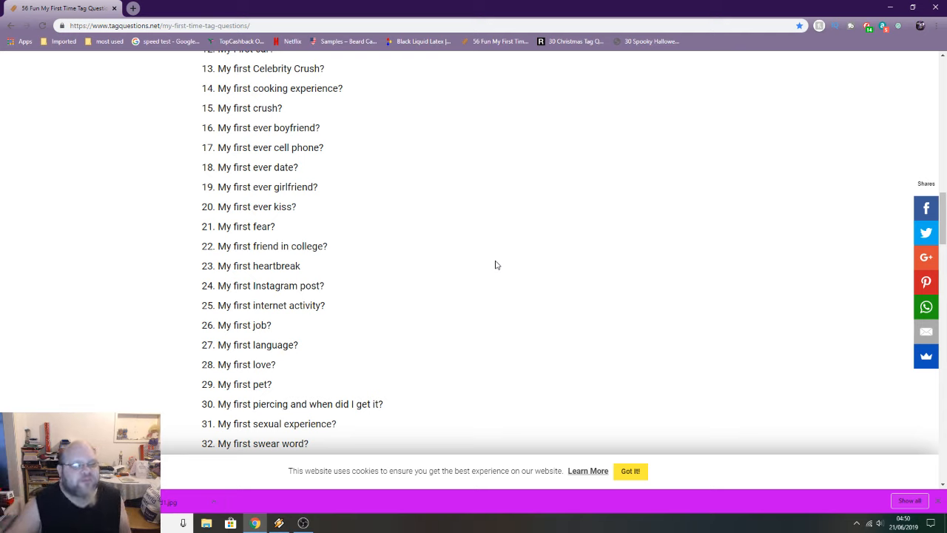
Scroll down the page until first-time questions 28 through 47 are visible
scroll(down, 3)
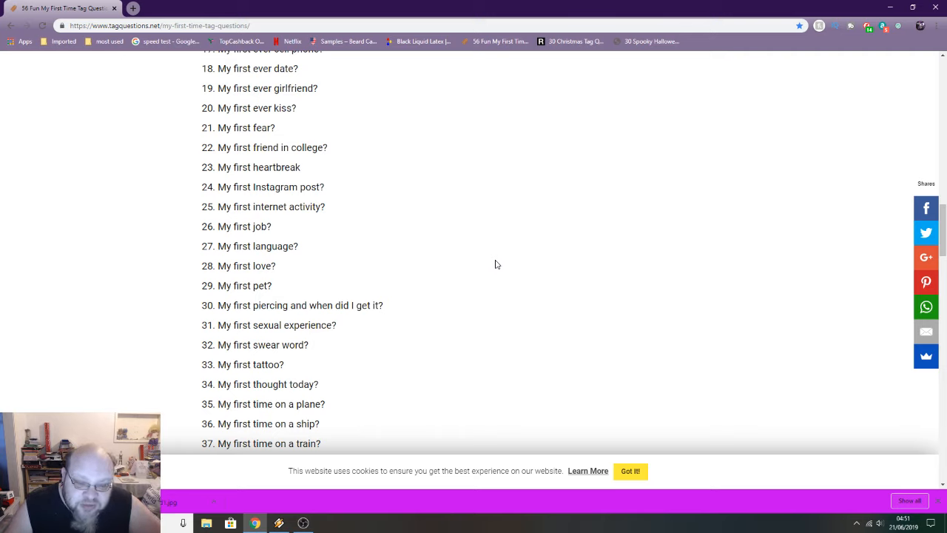
scroll(down, 3)
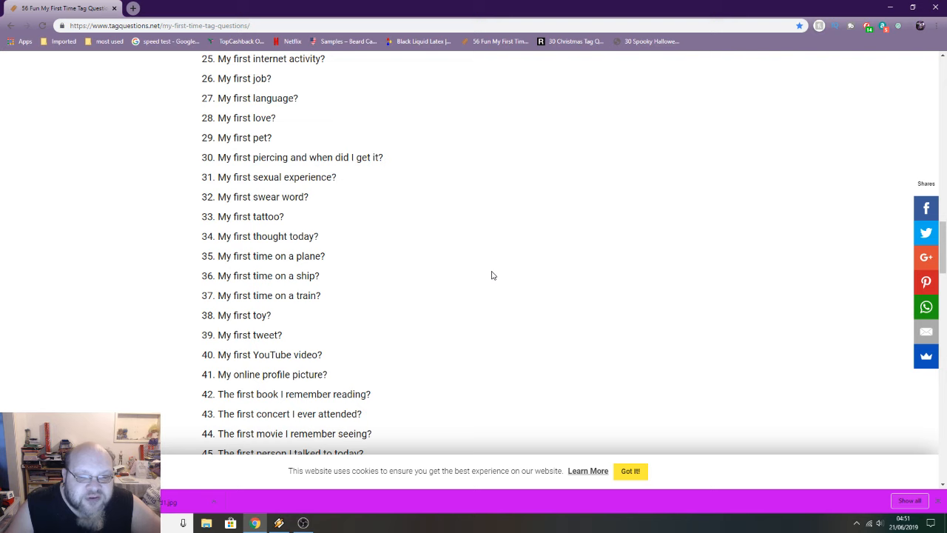
scroll(down, 3)
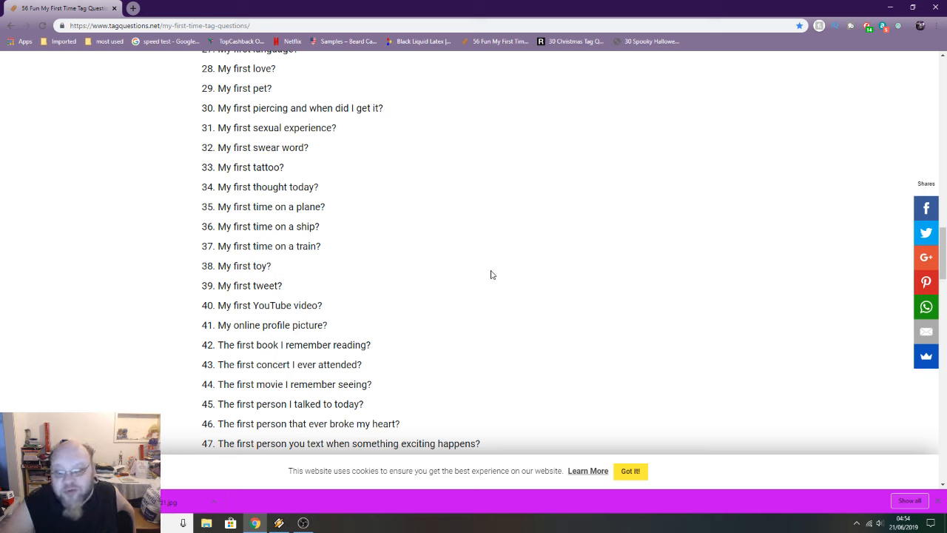
Scroll down to bring questions 35 through 54, ending with first sleepover, on screen
scroll(down, 3)
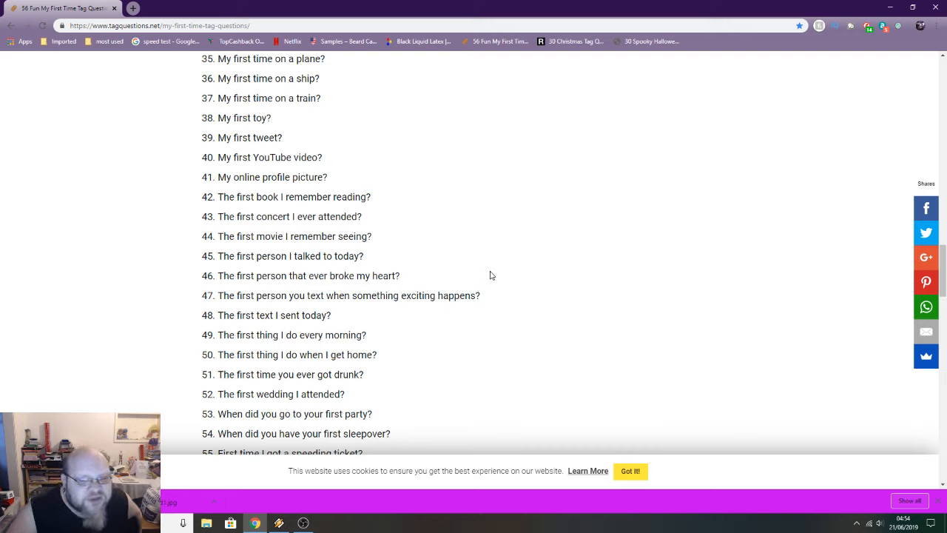
mouse_move(458, 322)
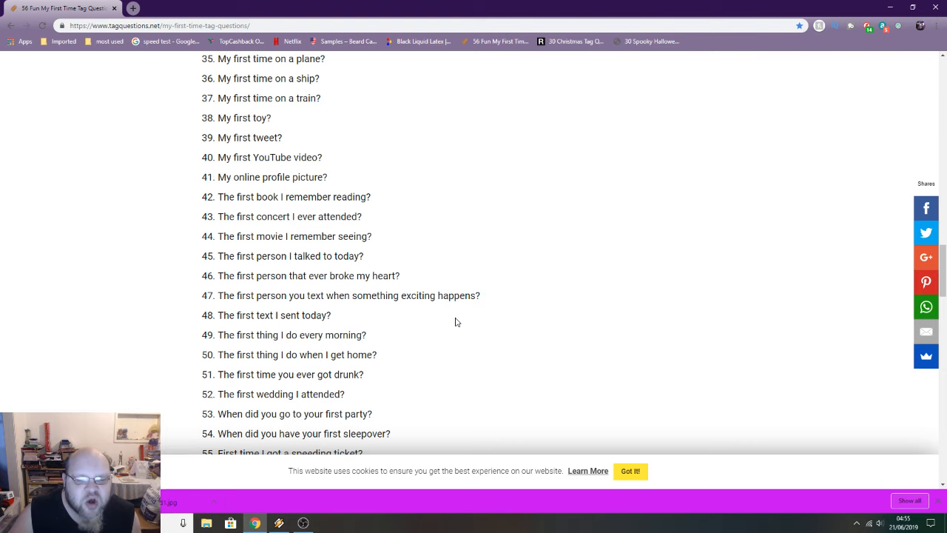
Scroll to the final question 56, about a first fist fight, and its example answer
scroll(down, 3)
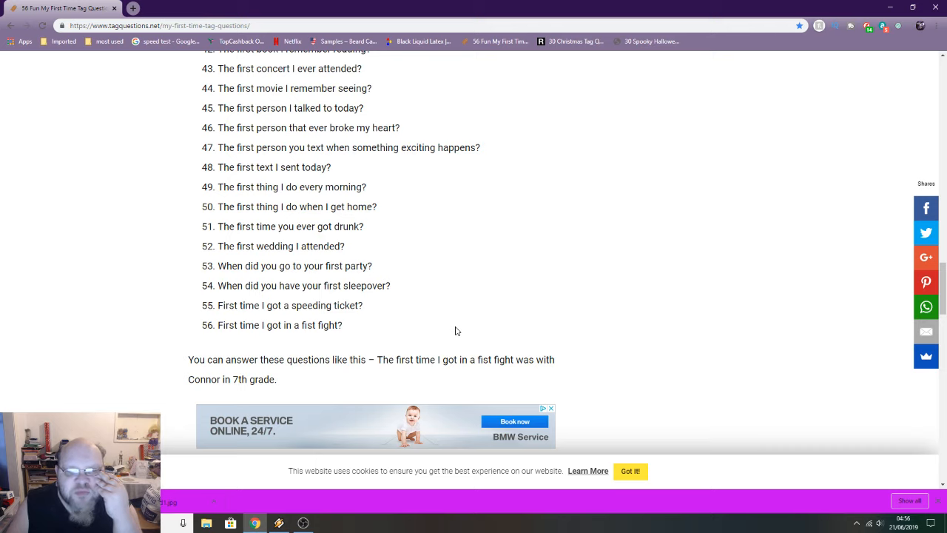
mouse_move(450, 332)
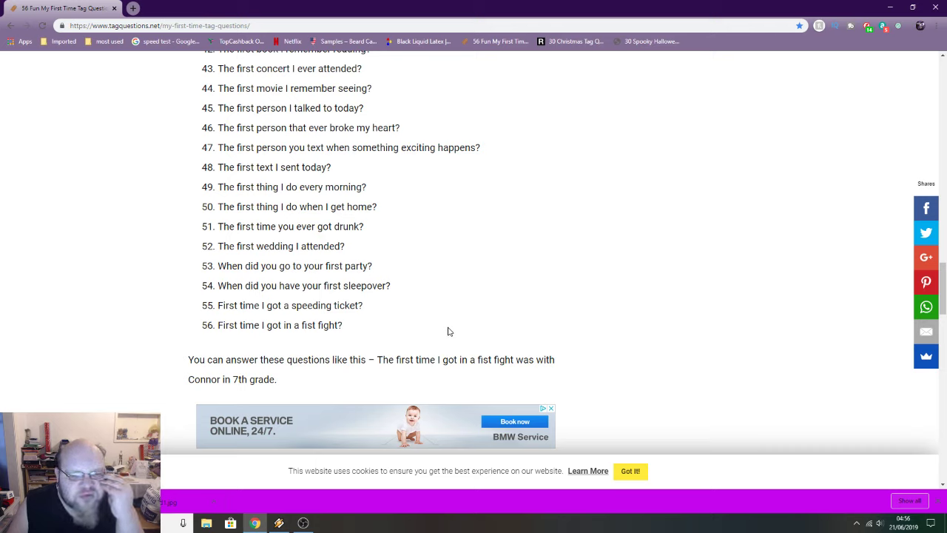
mouse_move(418, 323)
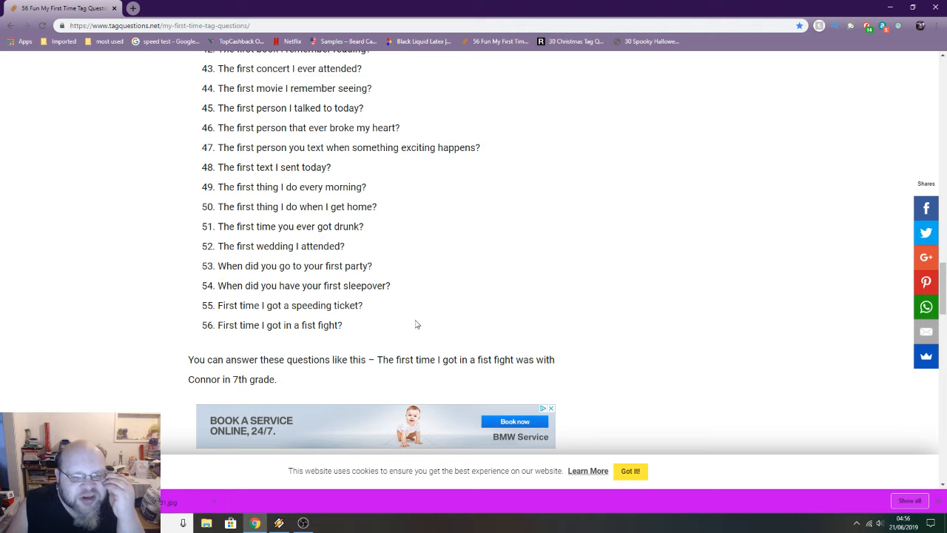